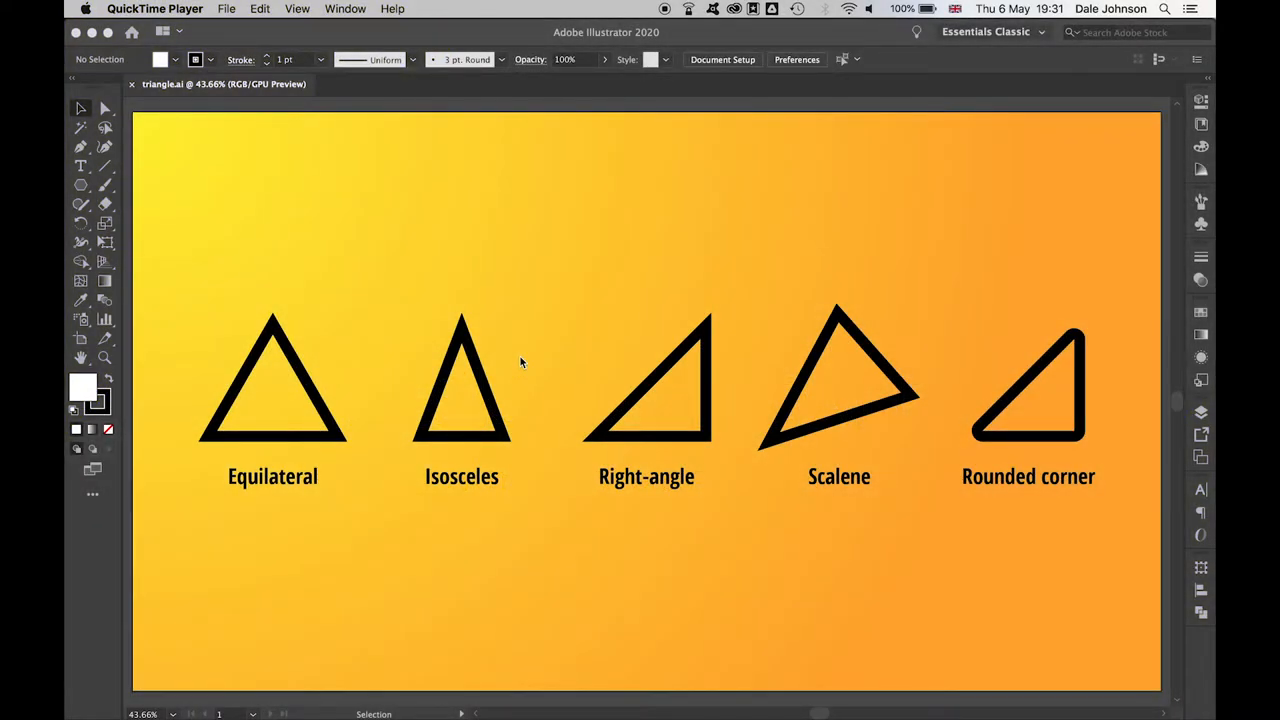
mouse_move(1012, 546)
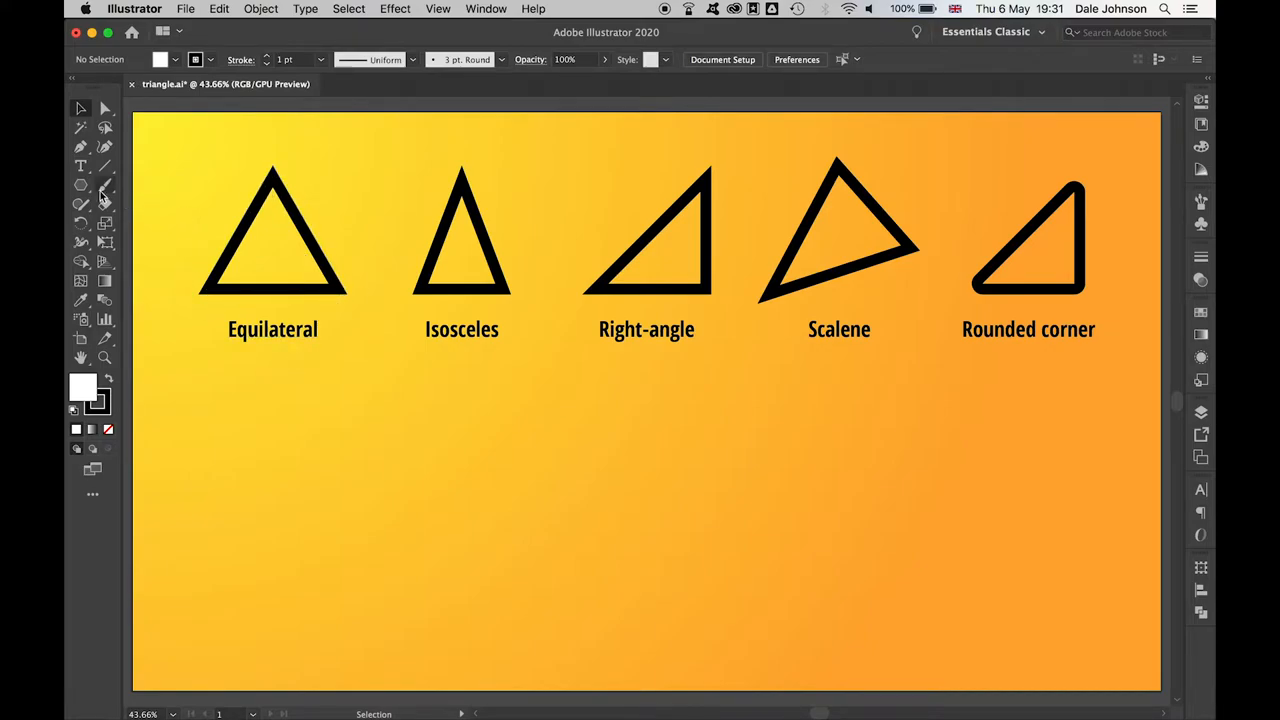
Step: Draw a white equilateral triangle with the Polygon tool below the Equilateral example
click(82, 184)
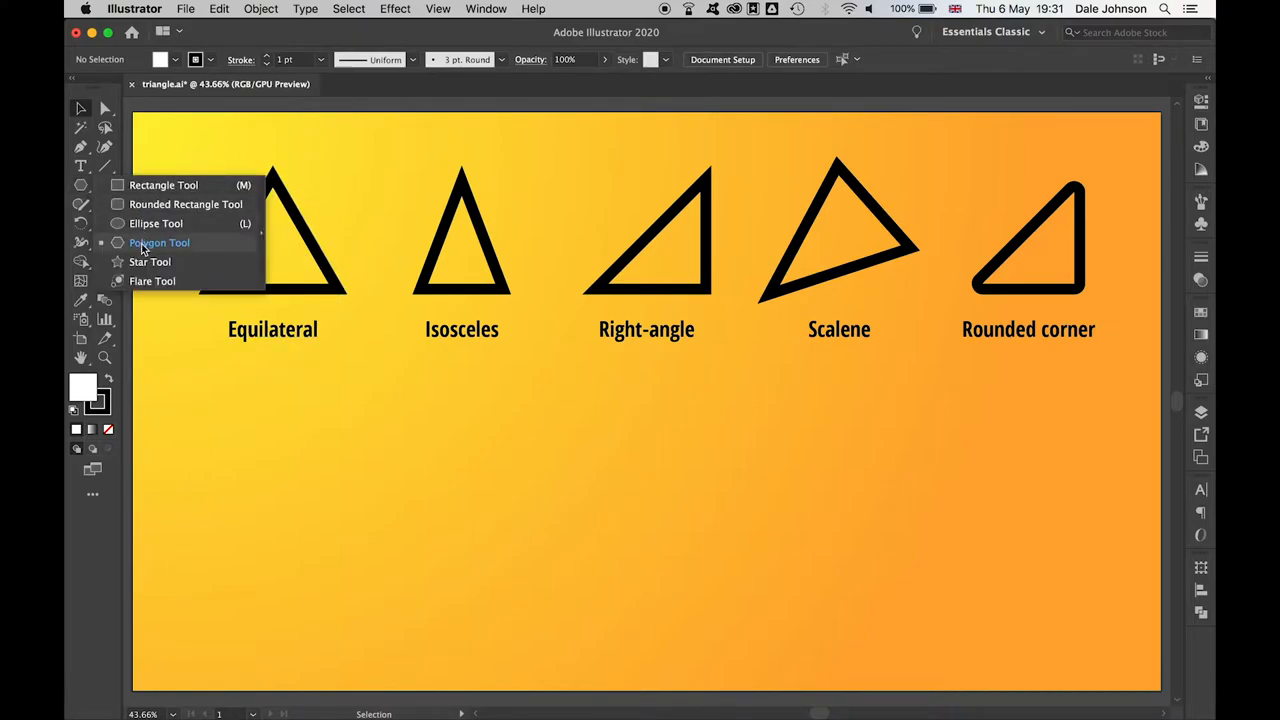
click(160, 242)
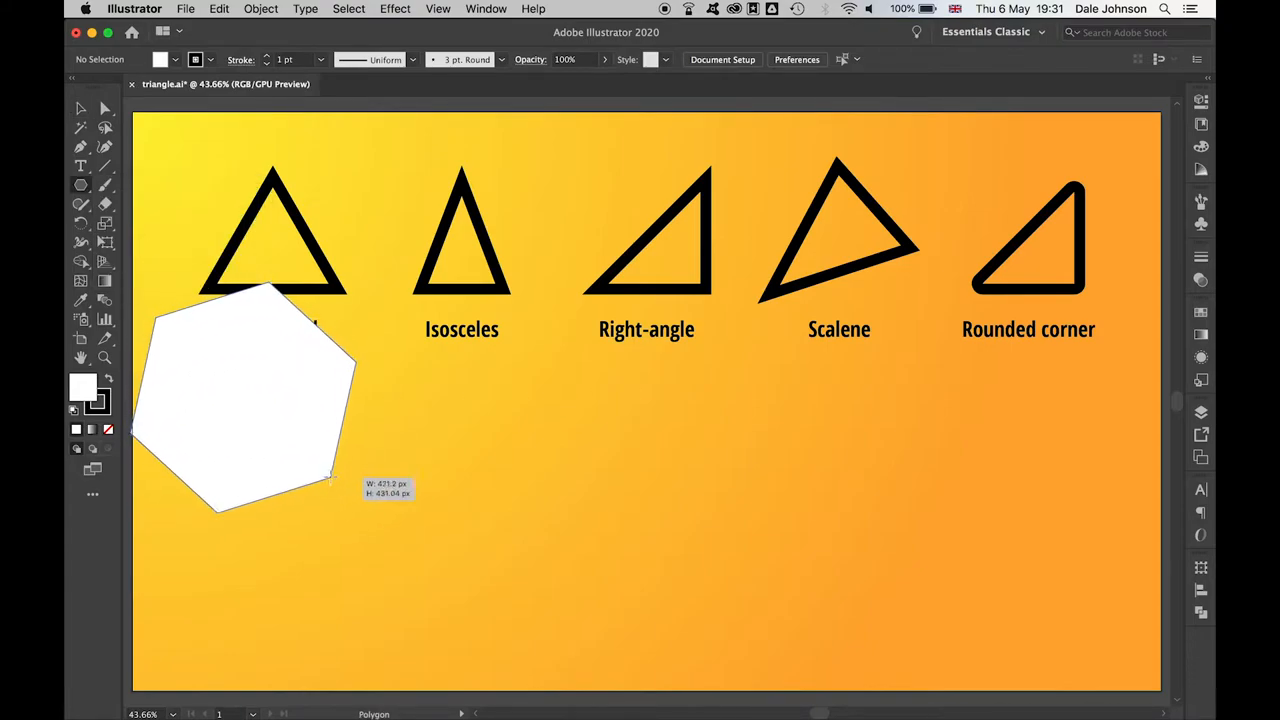
drag(336, 480, 324, 476)
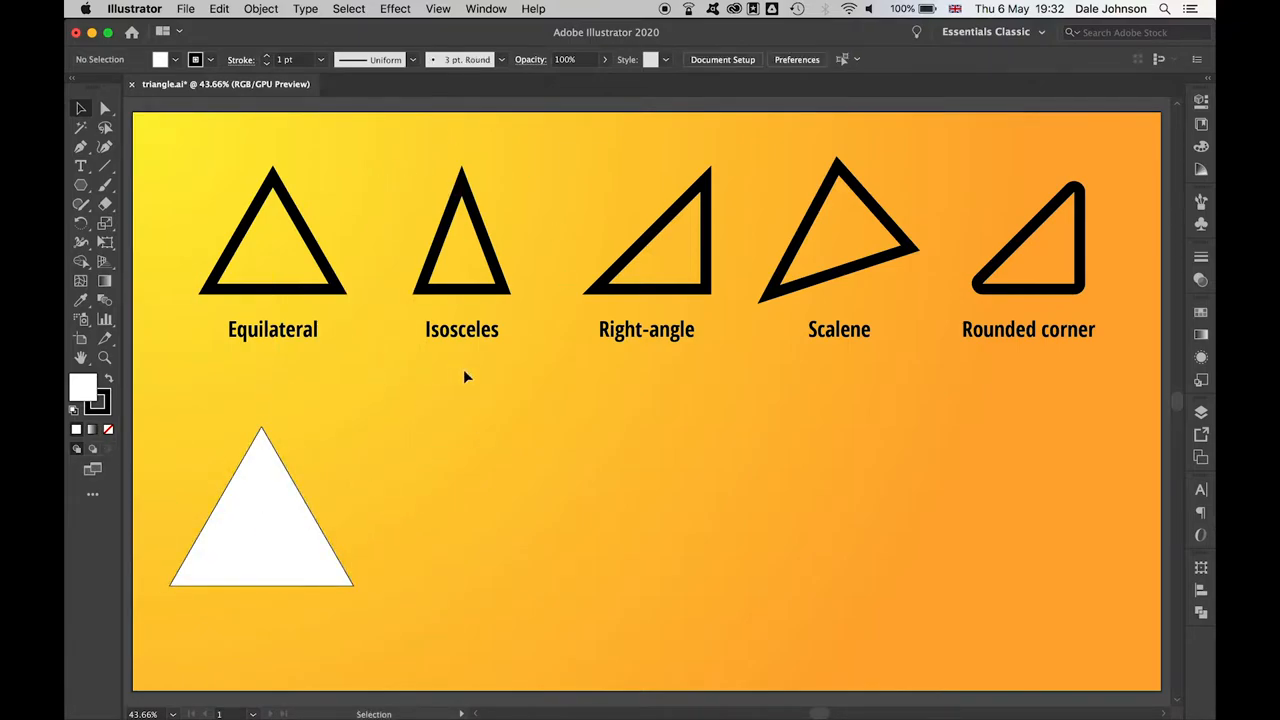
mouse_move(408, 302)
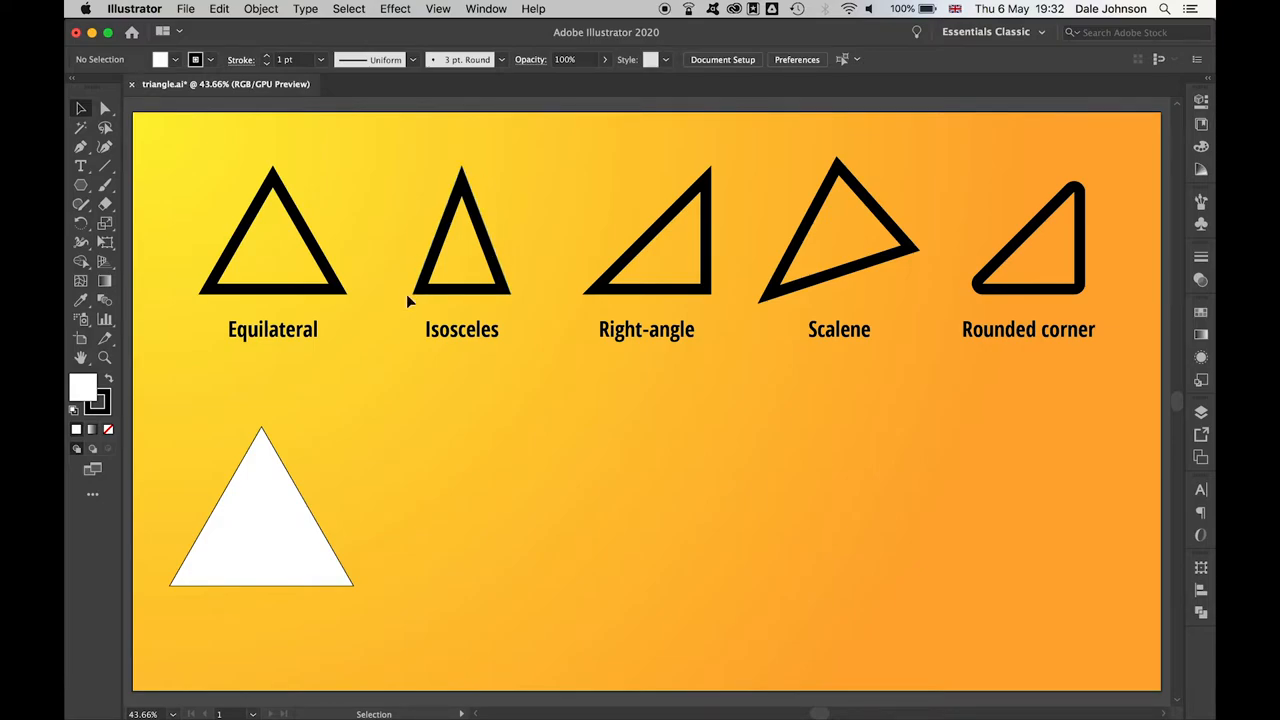
Step: Flatten the copied triangle into a wide isosceles shape by lowering its top anchor
click(260, 520)
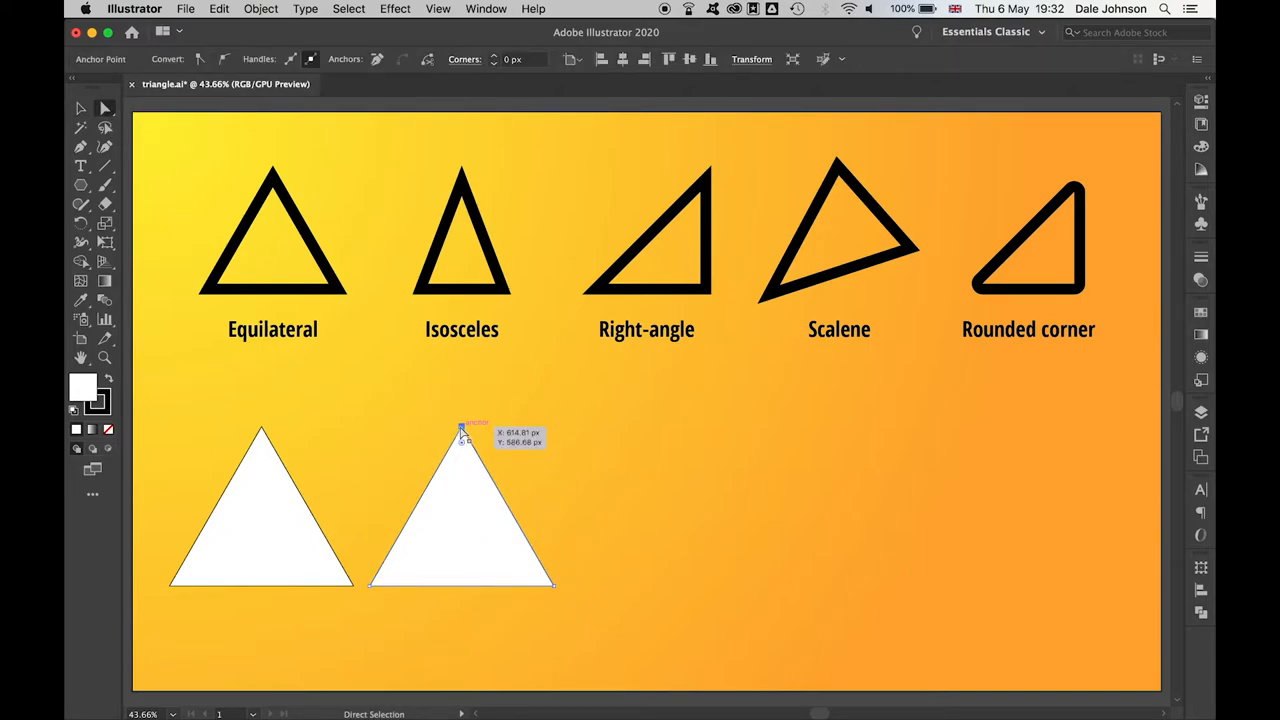
drag(460, 436, 460, 346)
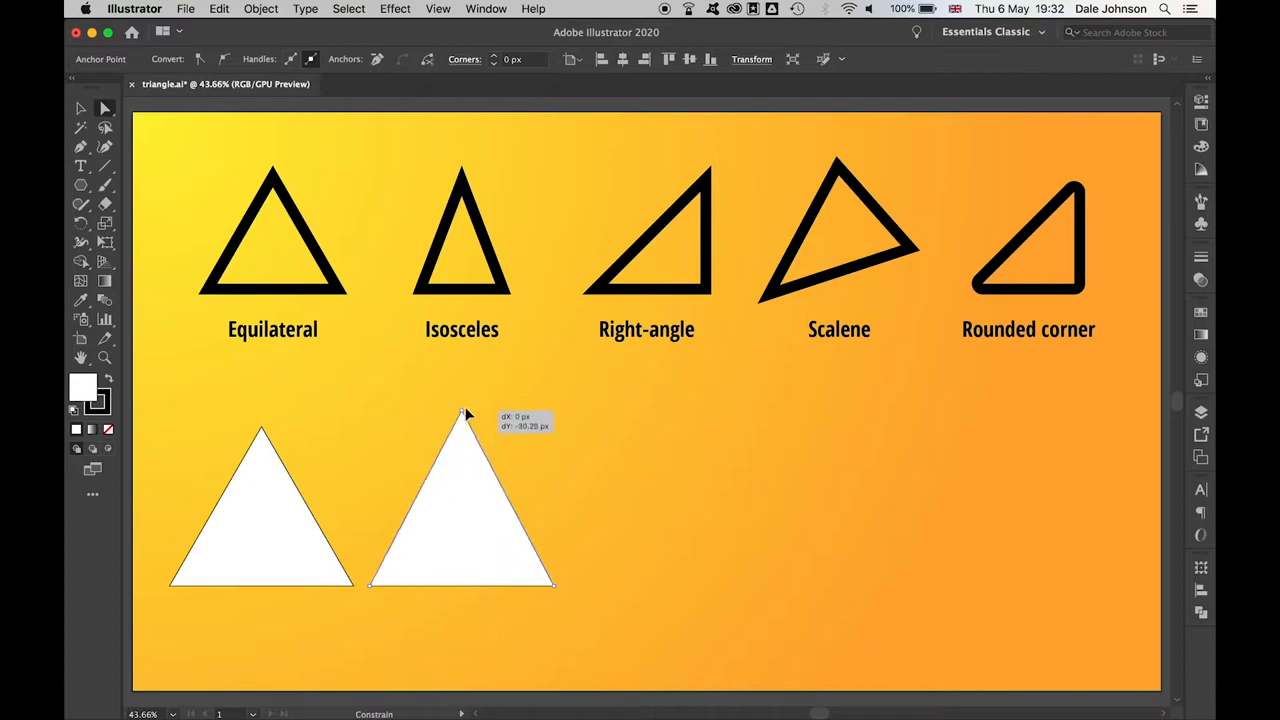
drag(464, 412, 464, 512)
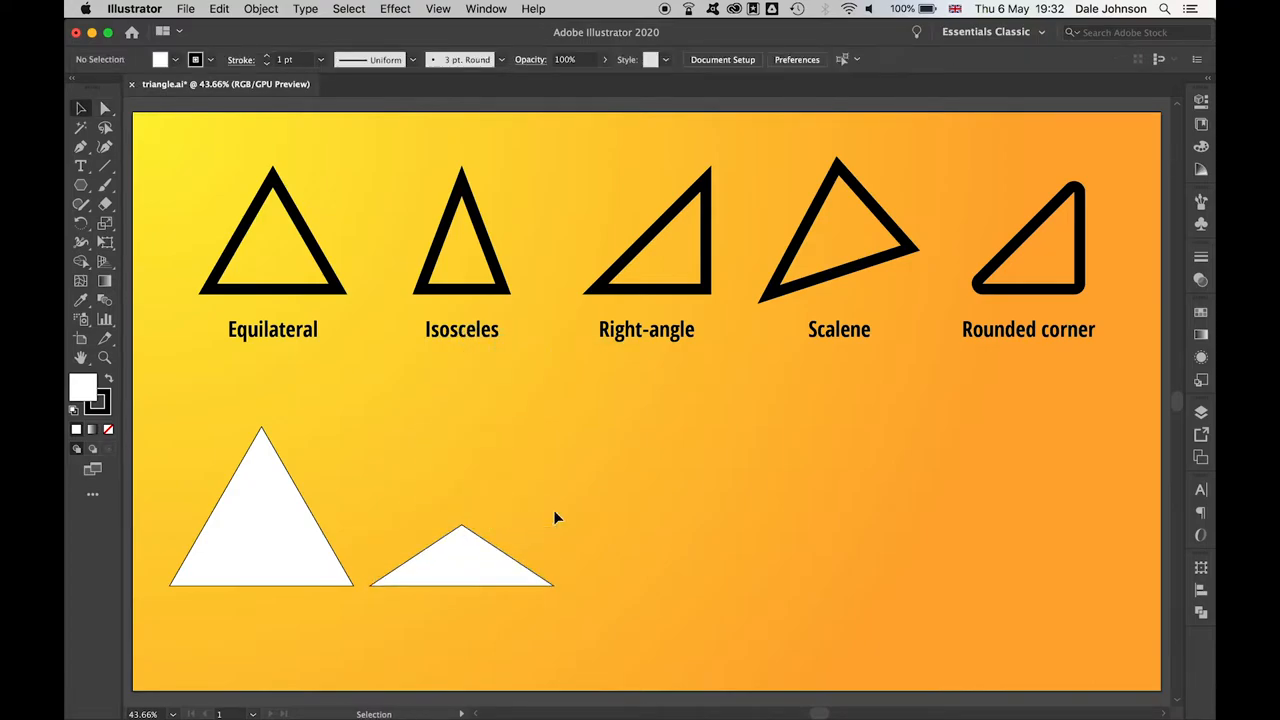
mouse_move(80, 192)
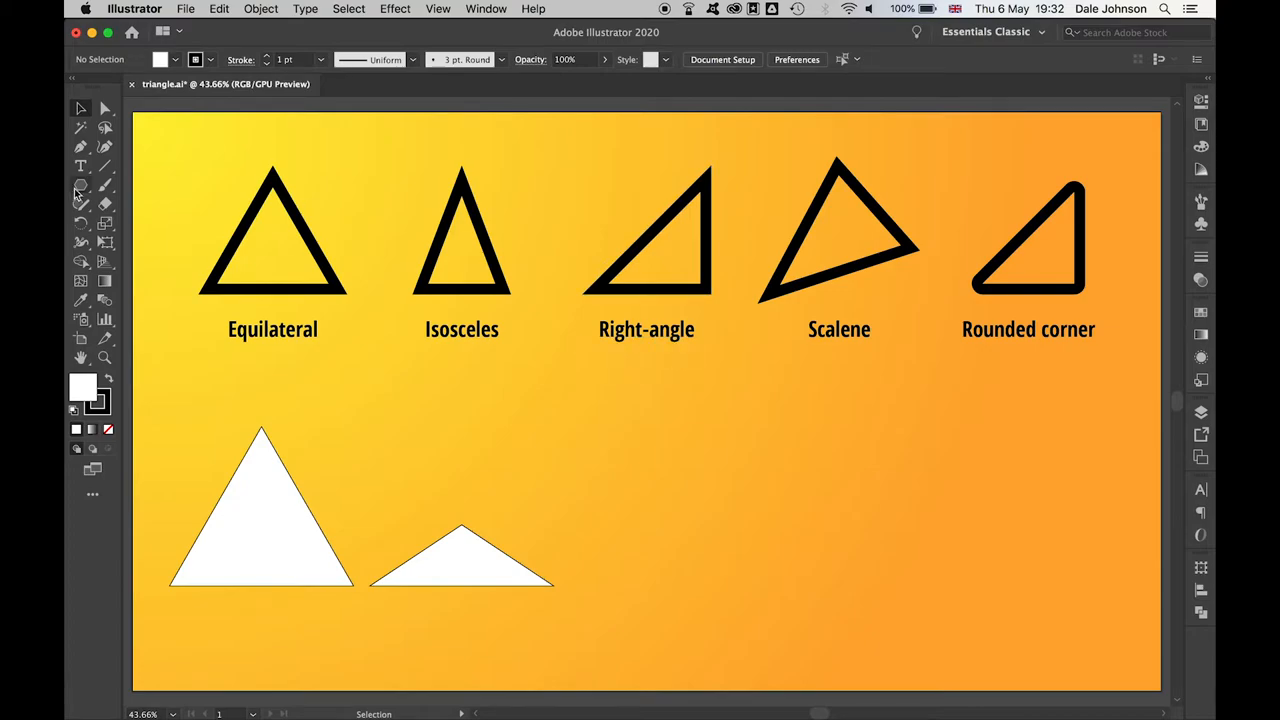
Step: Make a right-angle triangle from a rectangle beside the flat triangle and select it
click(80, 184)
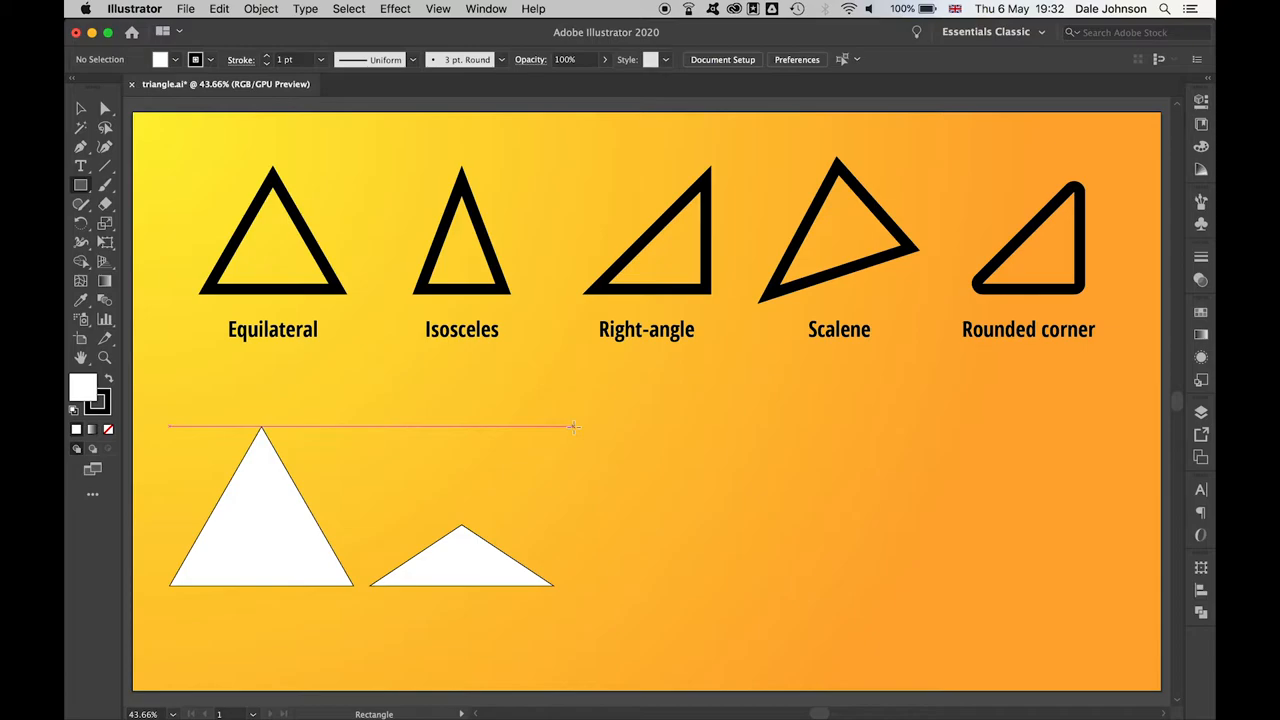
drag(572, 428, 736, 590)
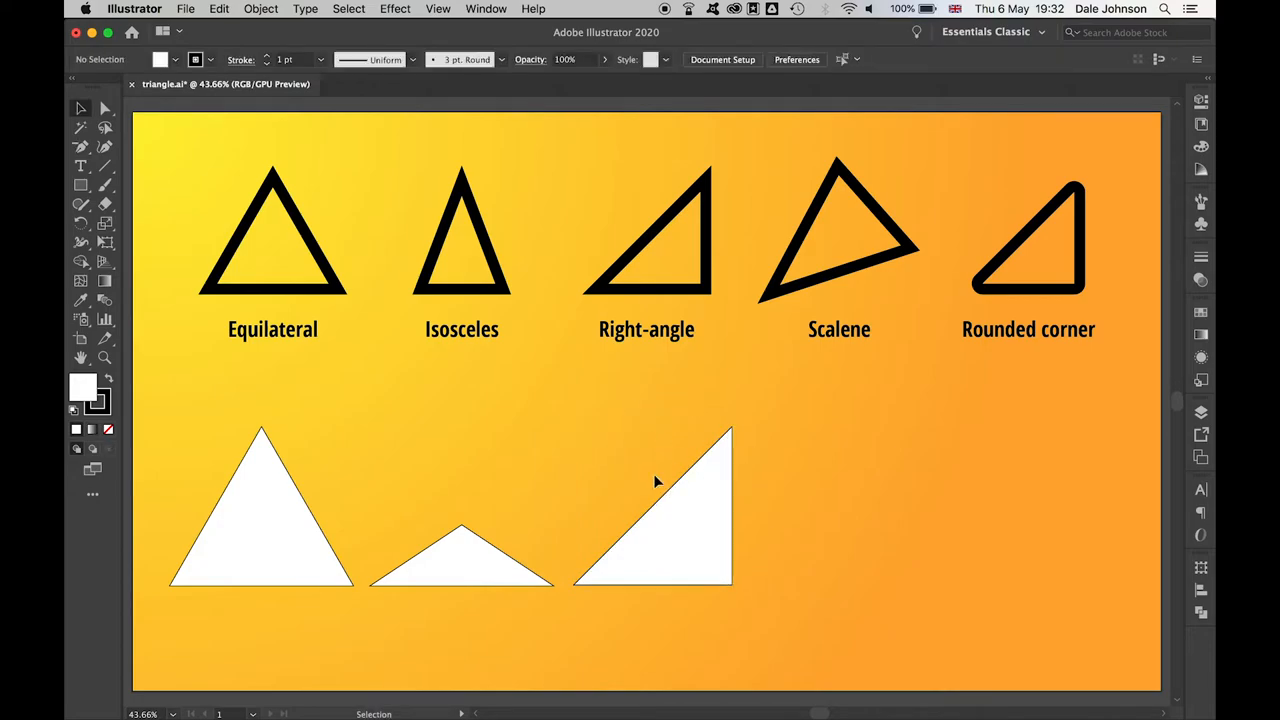
mouse_move(780, 492)
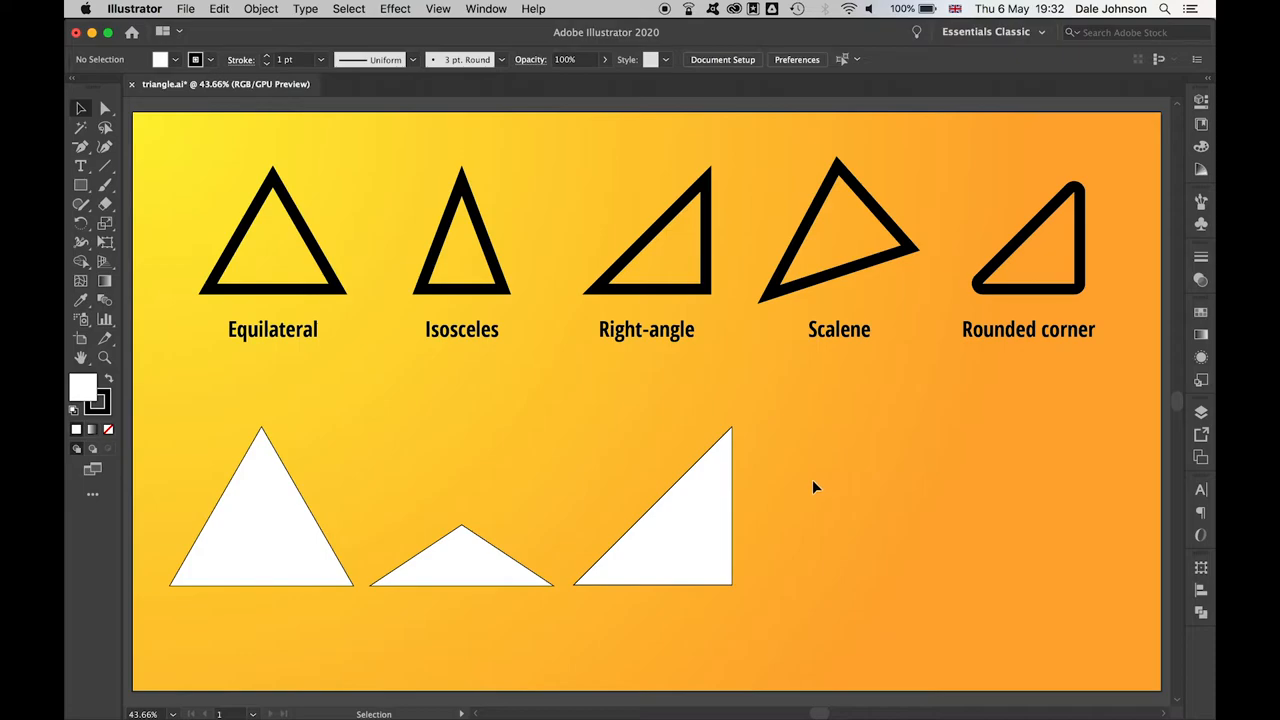
click(652, 504)
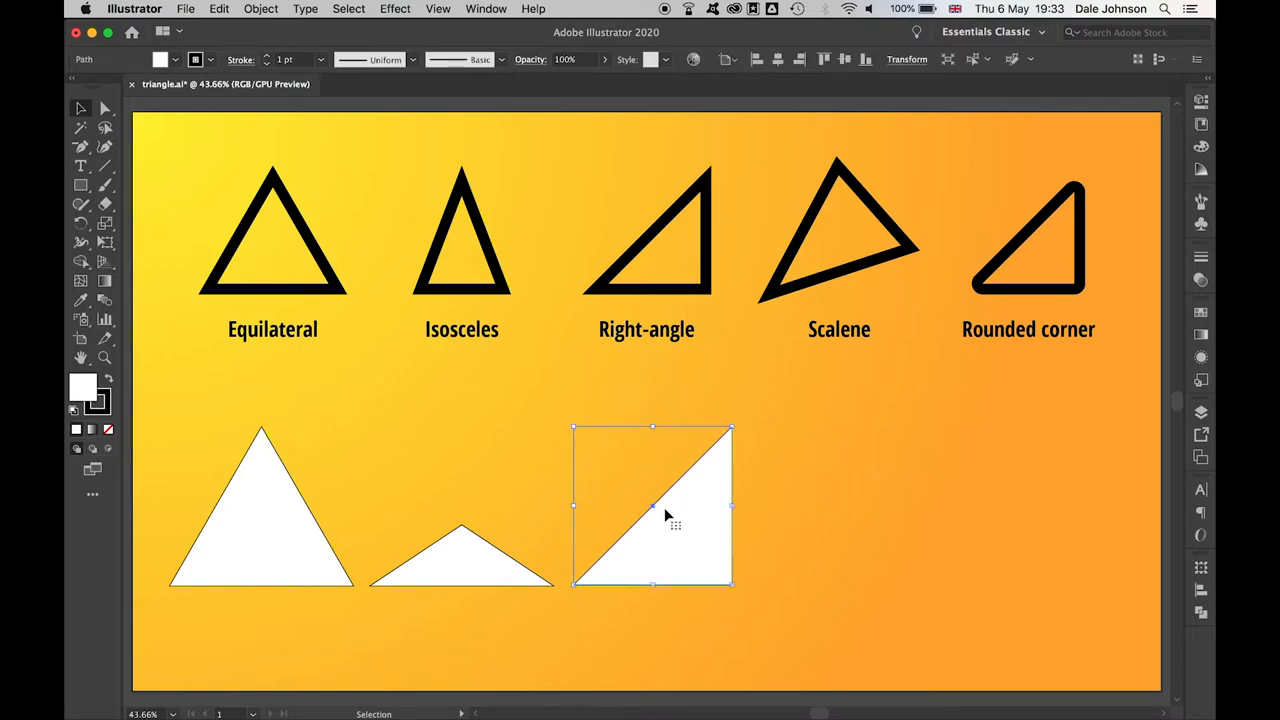
mouse_move(104, 108)
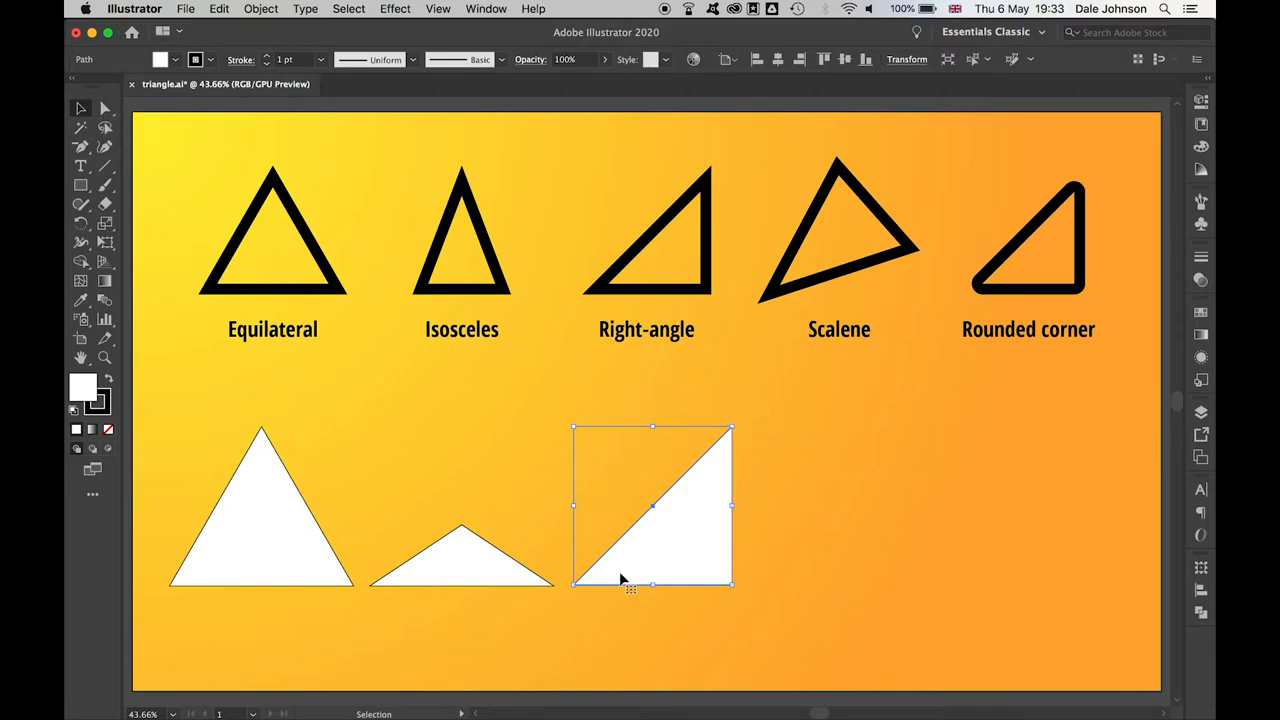
Step: Draw a closed triangle with the Pen tool beside the right-angle one
click(80, 128)
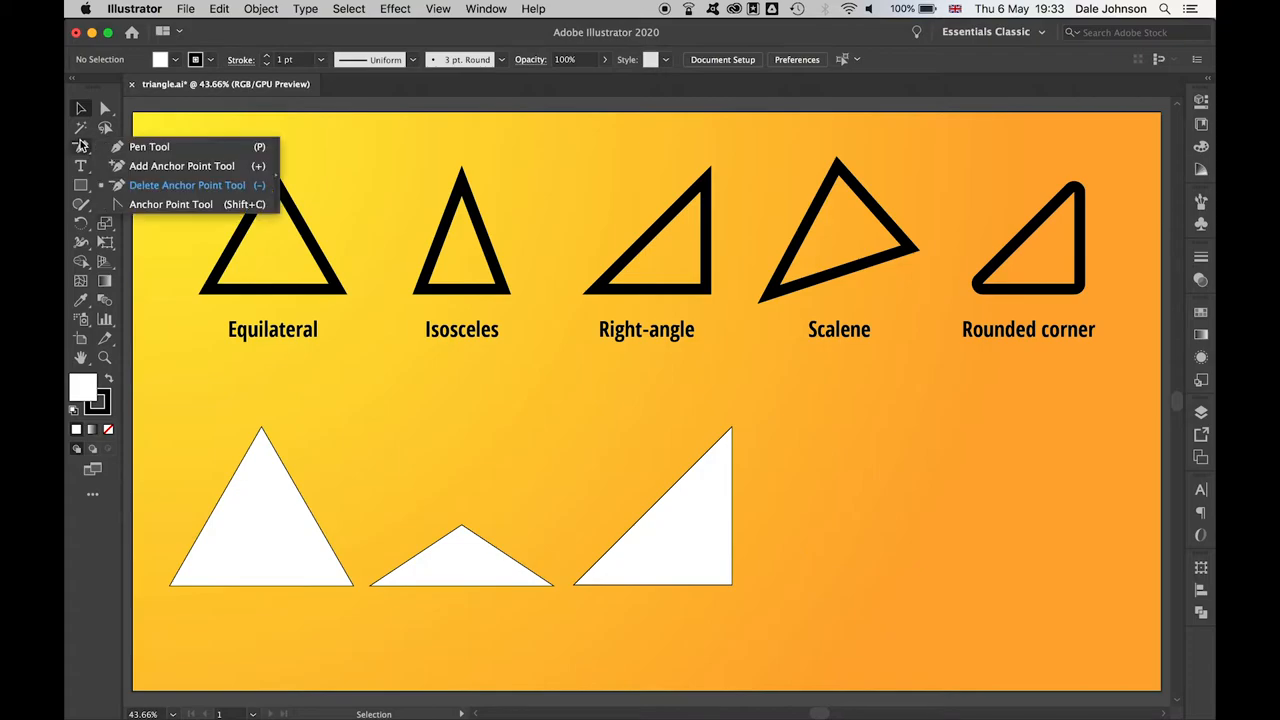
click(148, 146)
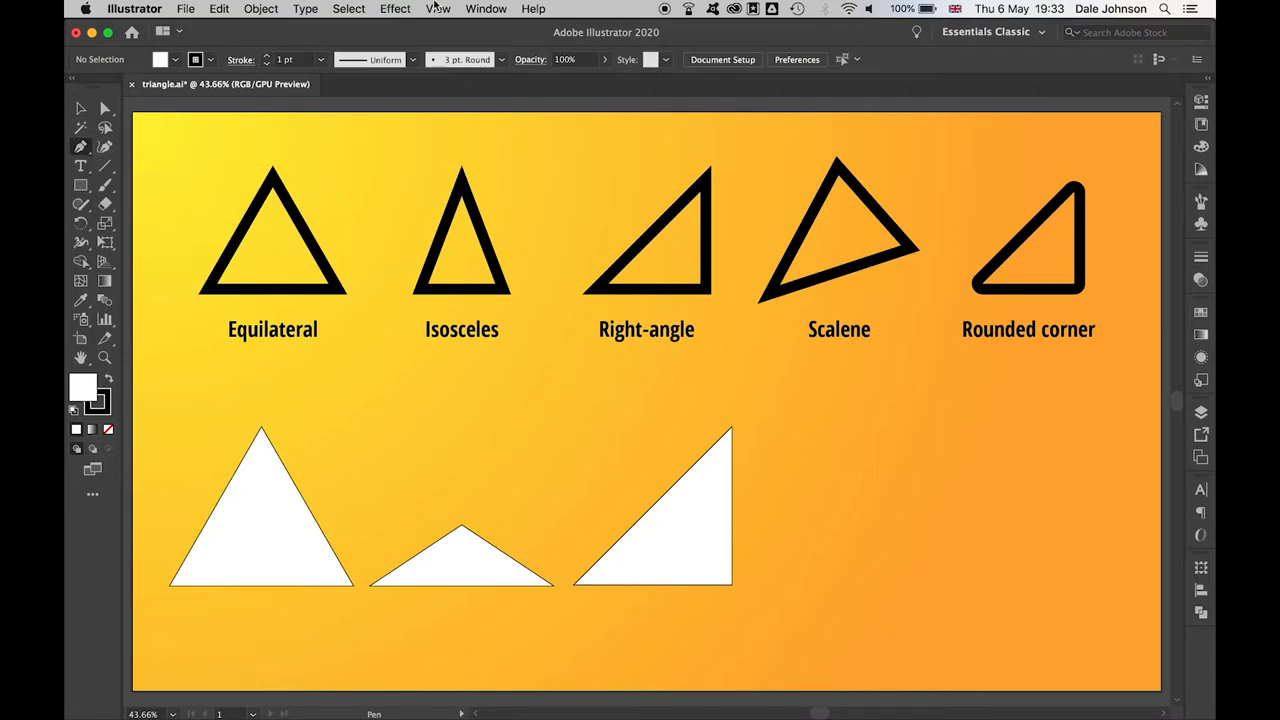
click(436, 8)
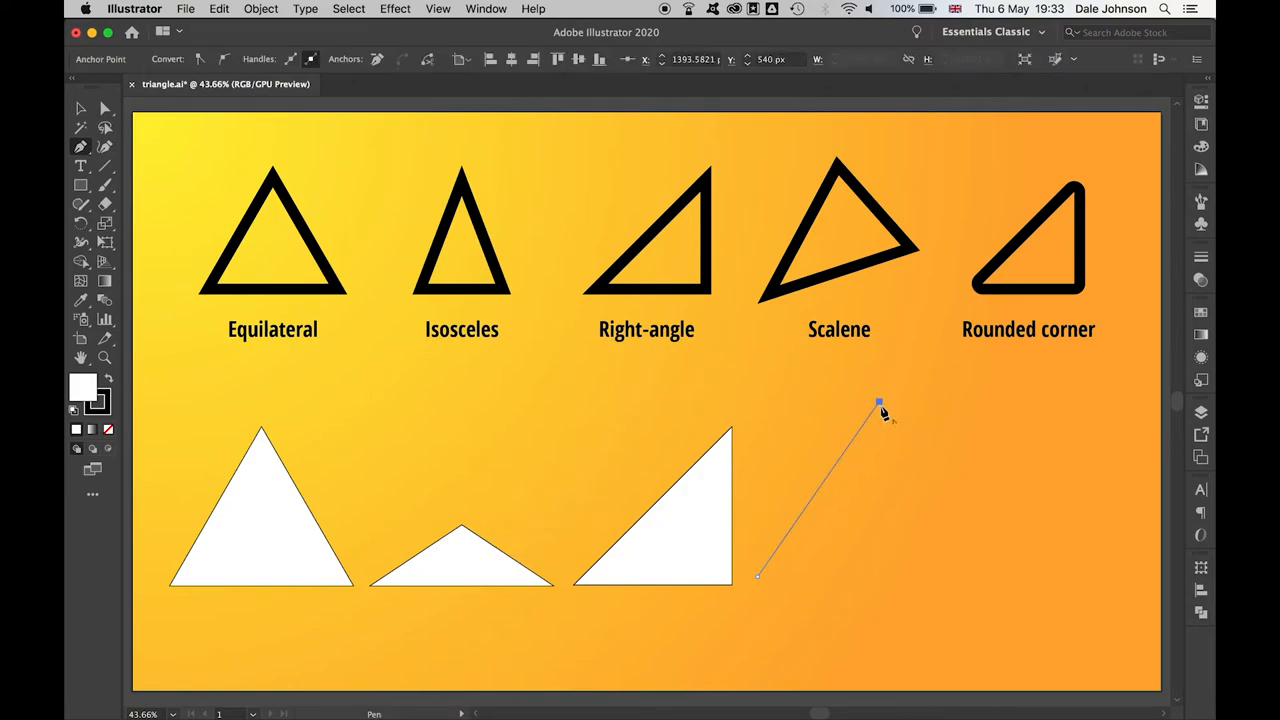
click(758, 580)
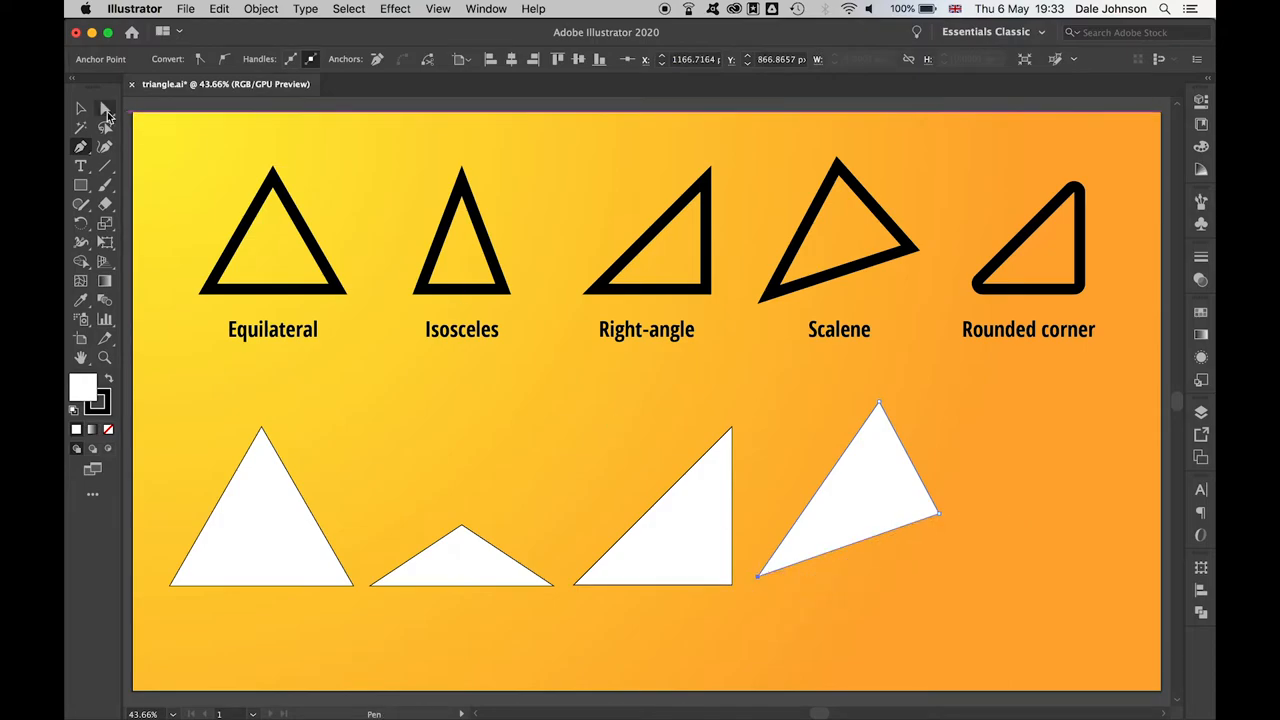
Step: Drag its anchors into a tall scalene triangle with three unequal sides
click(104, 108)
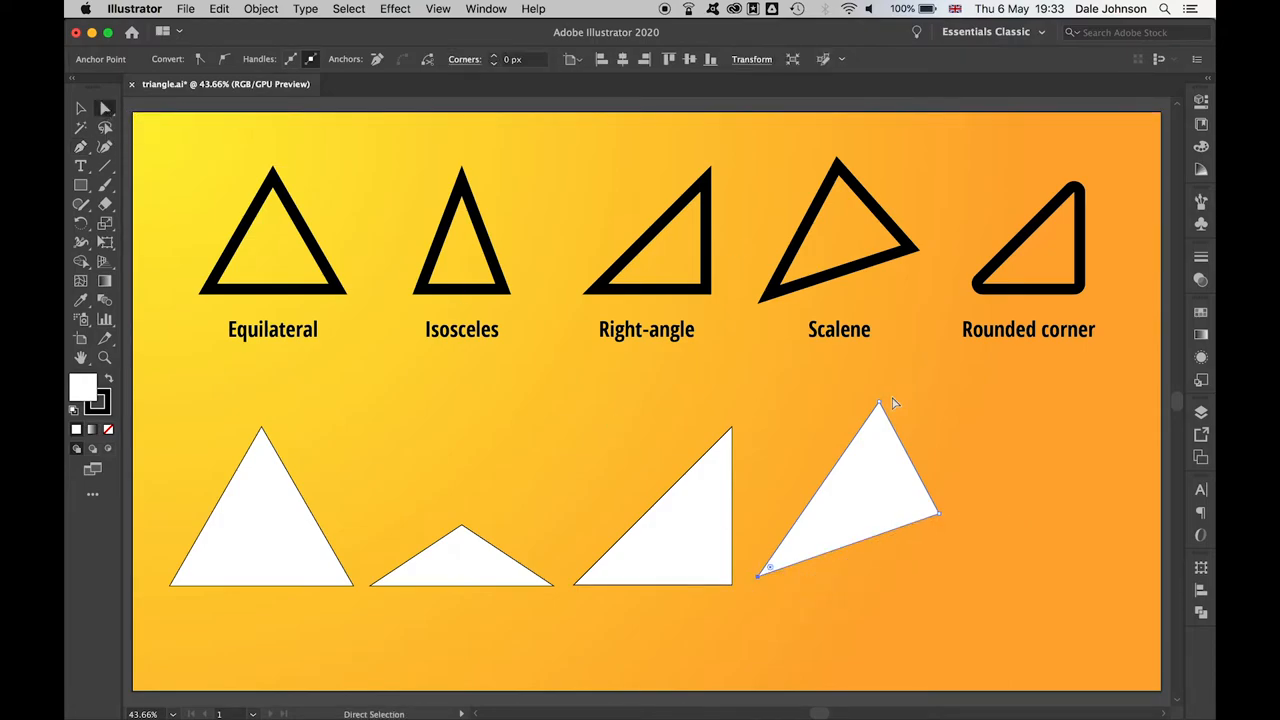
drag(880, 400, 808, 404)
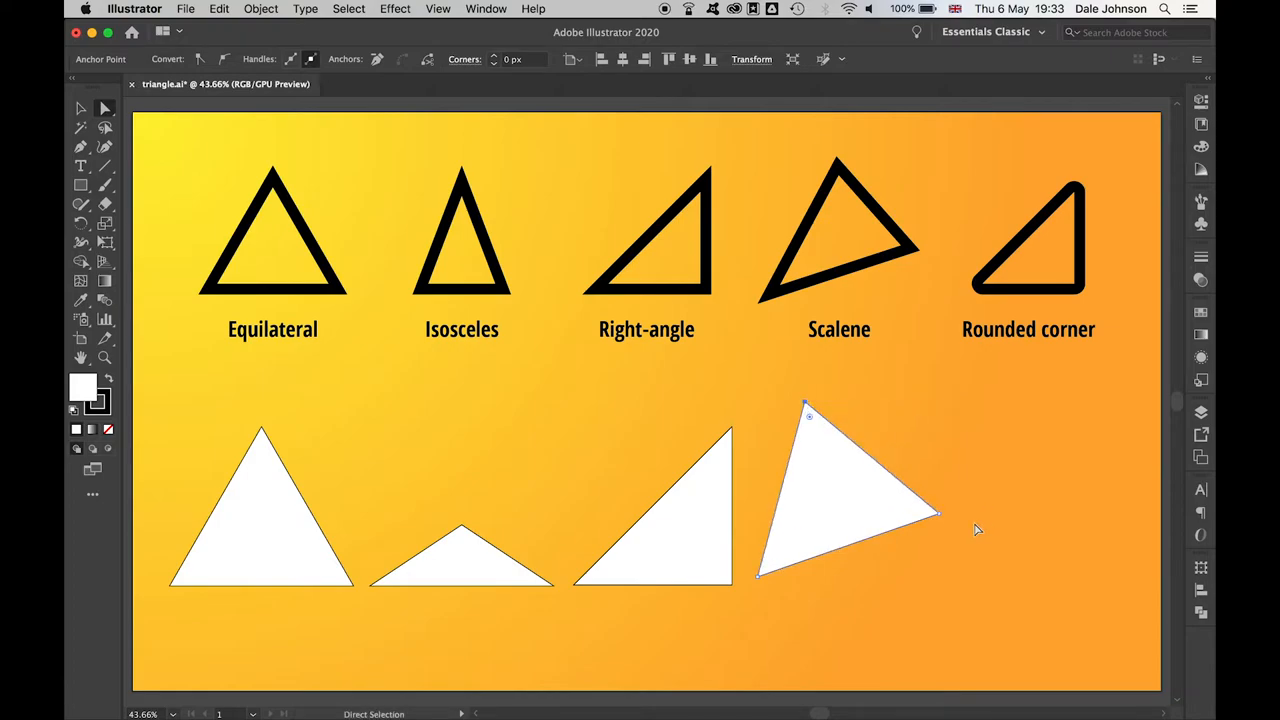
drag(938, 512, 908, 604)
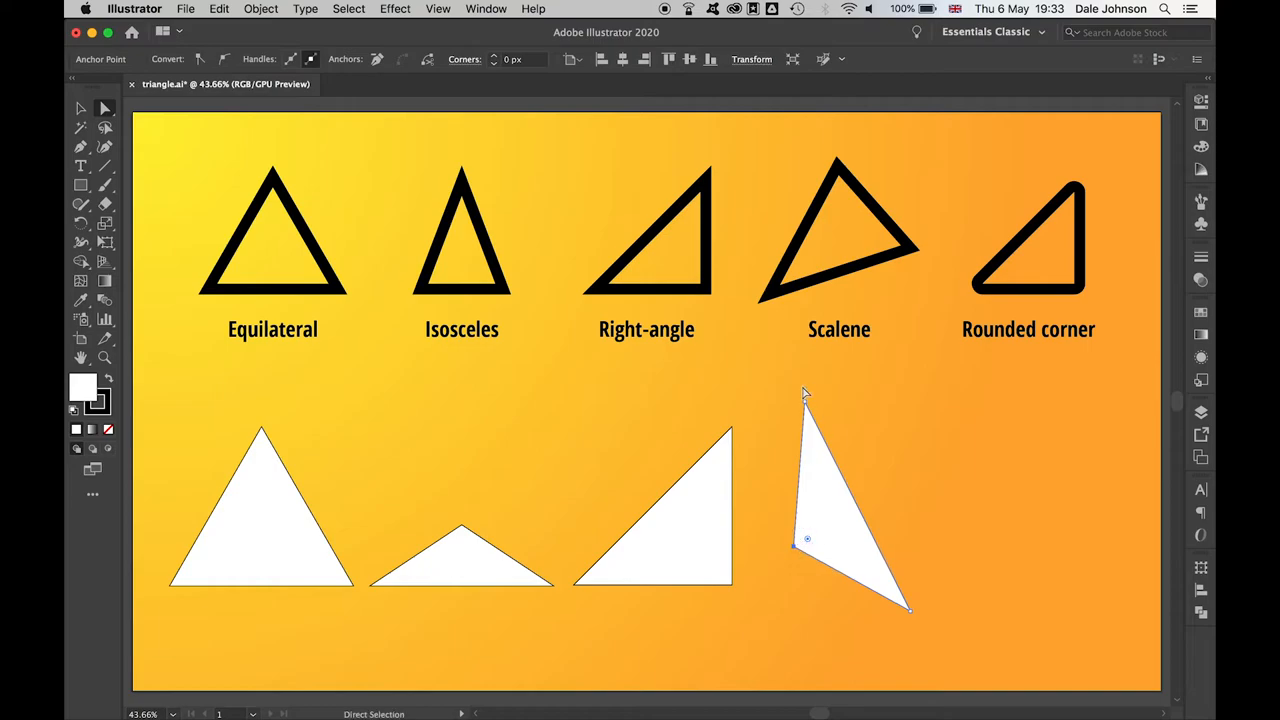
drag(808, 396, 862, 390)
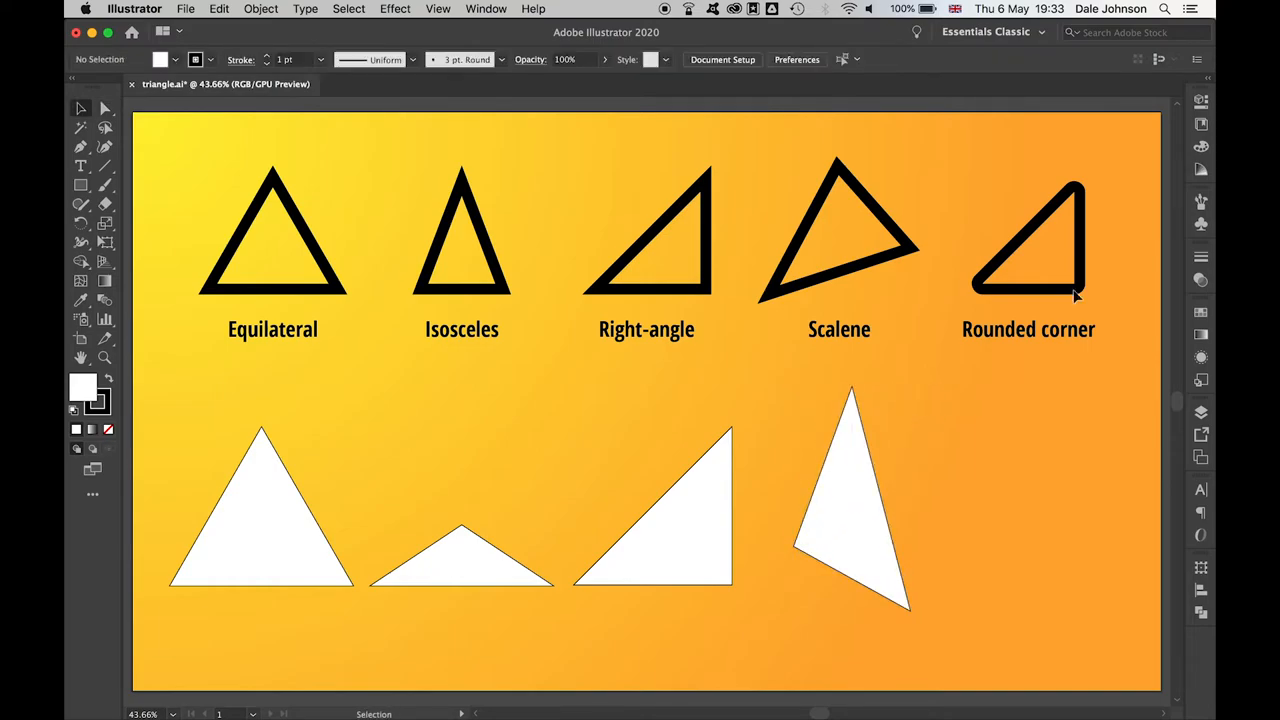
mouse_move(878, 390)
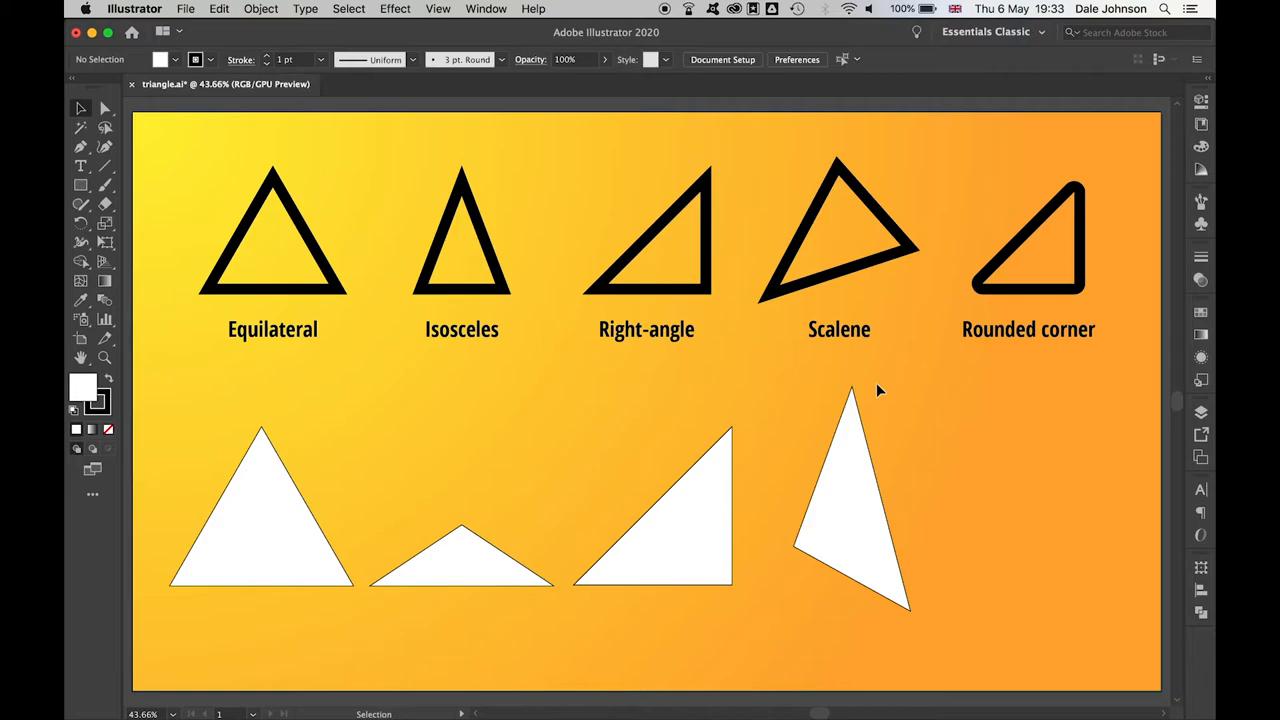
Step: Copy the right-angle triangle to the far right and round off its top corner
click(650, 504)
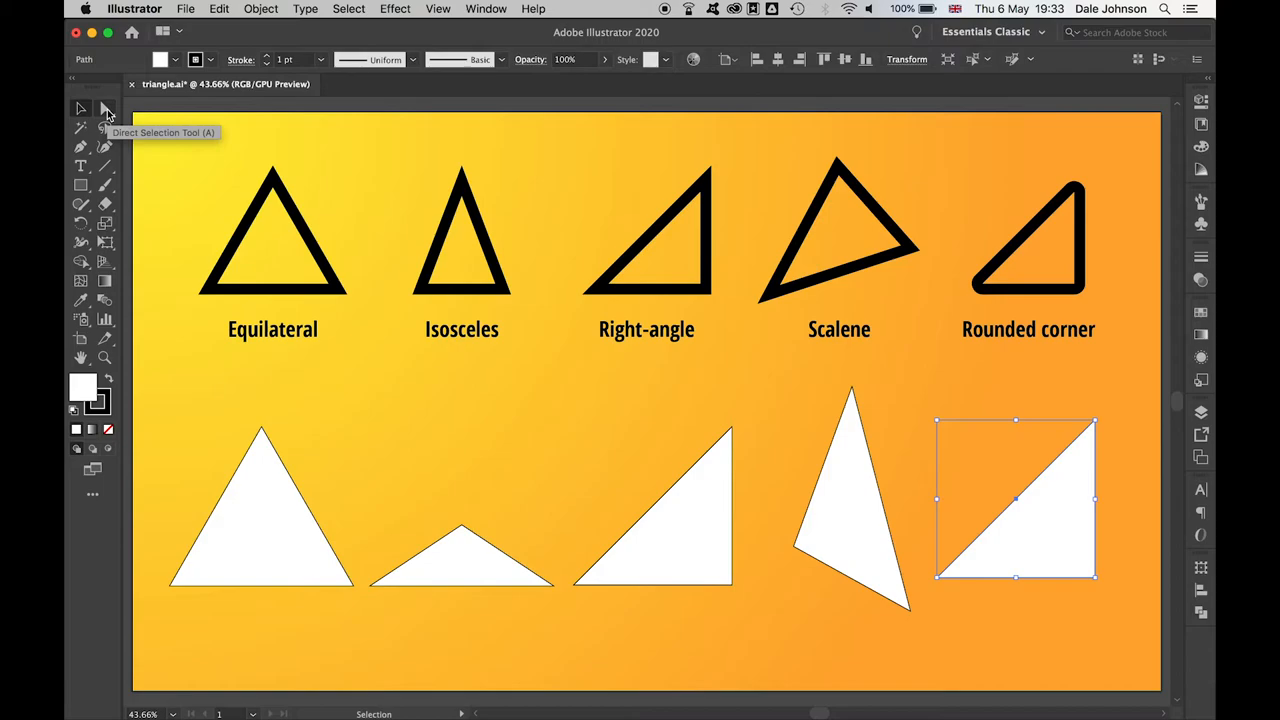
click(104, 108)
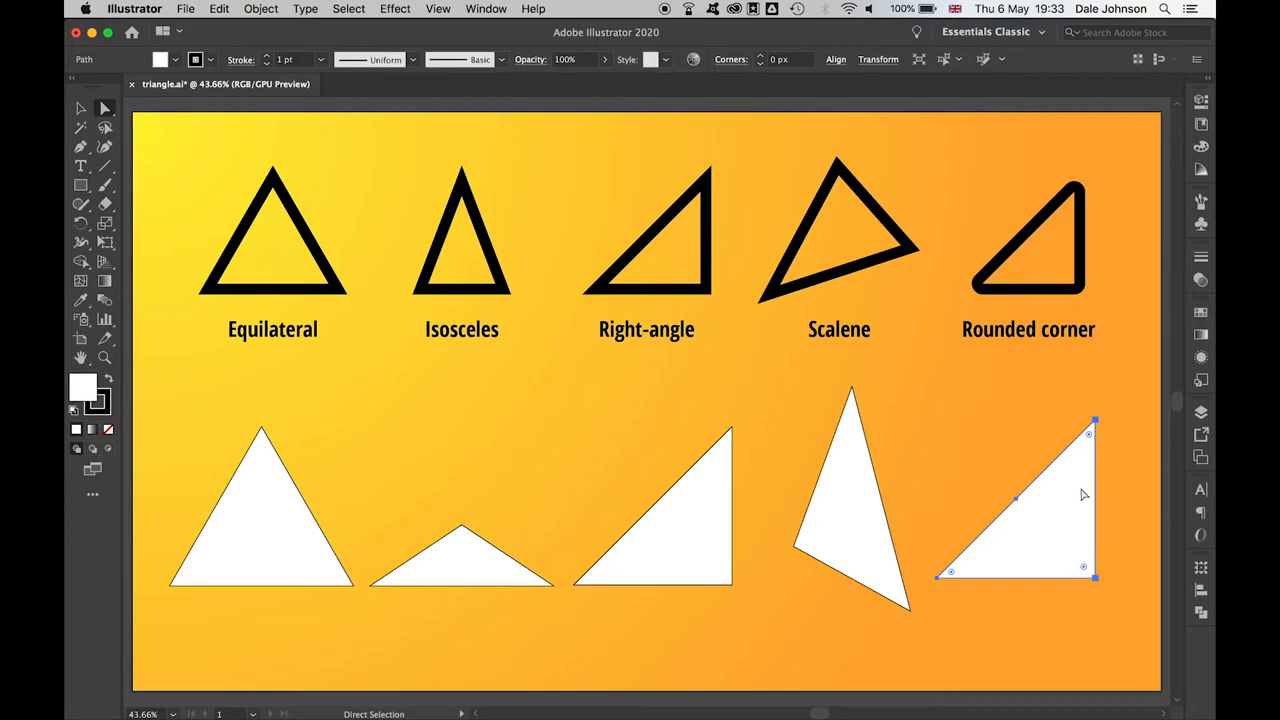
drag(1094, 430, 1078, 464)
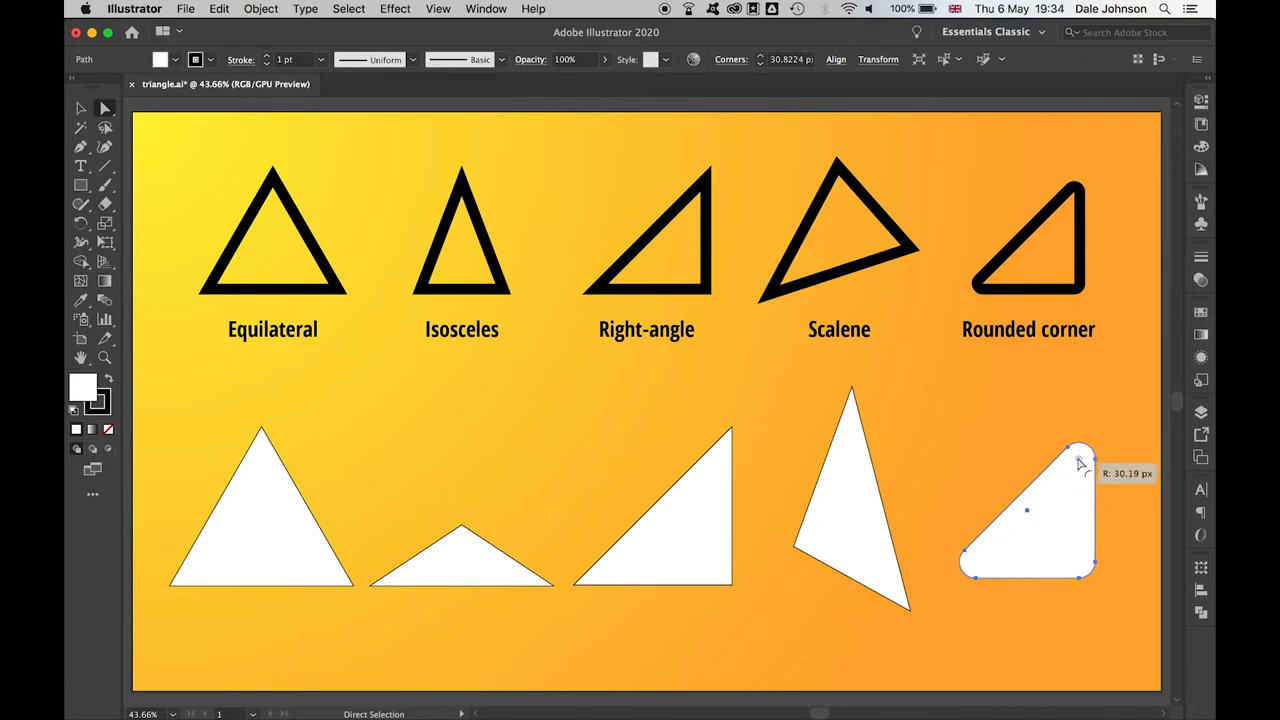
drag(1080, 456, 1064, 488)
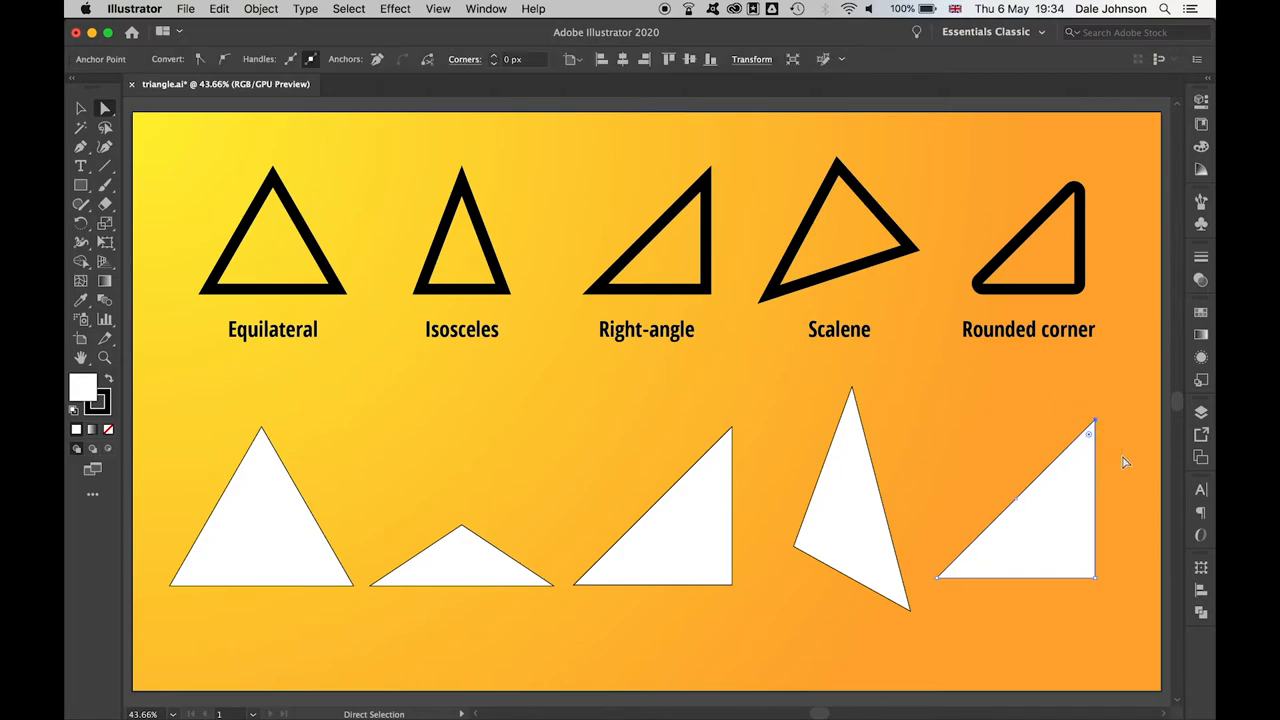
drag(1090, 436, 1064, 490)
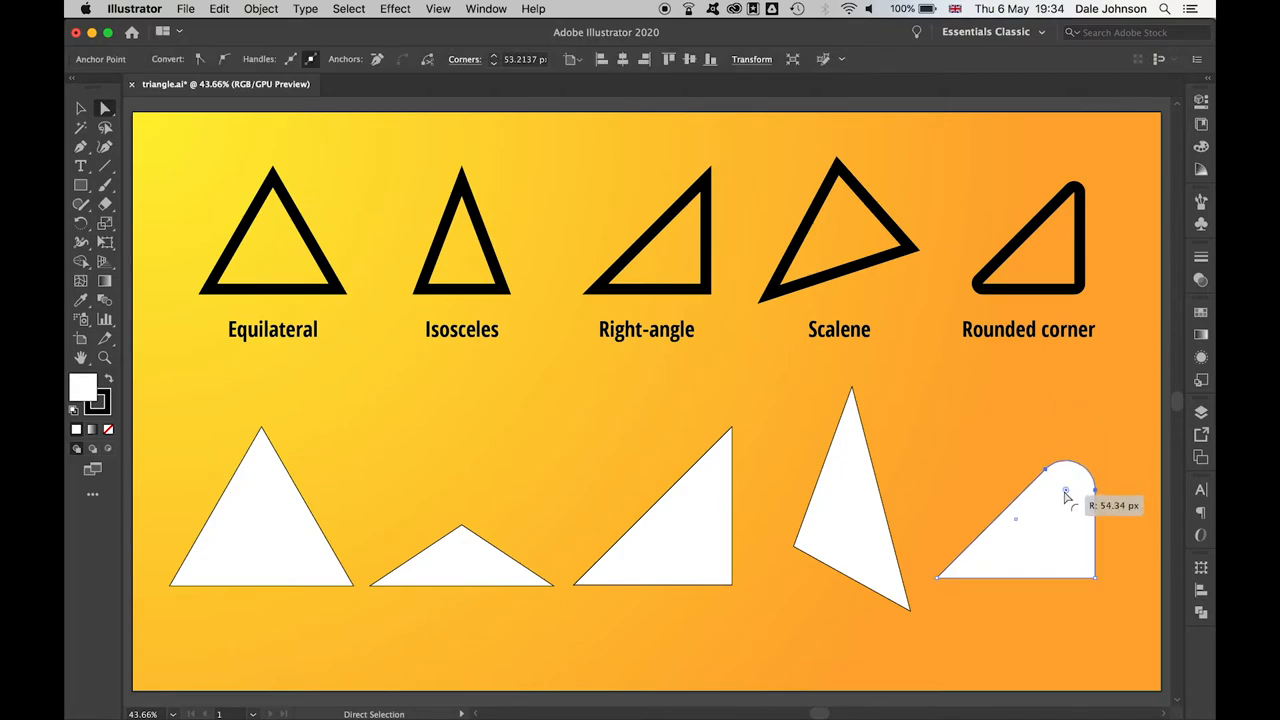
drag(1064, 470, 1072, 486)
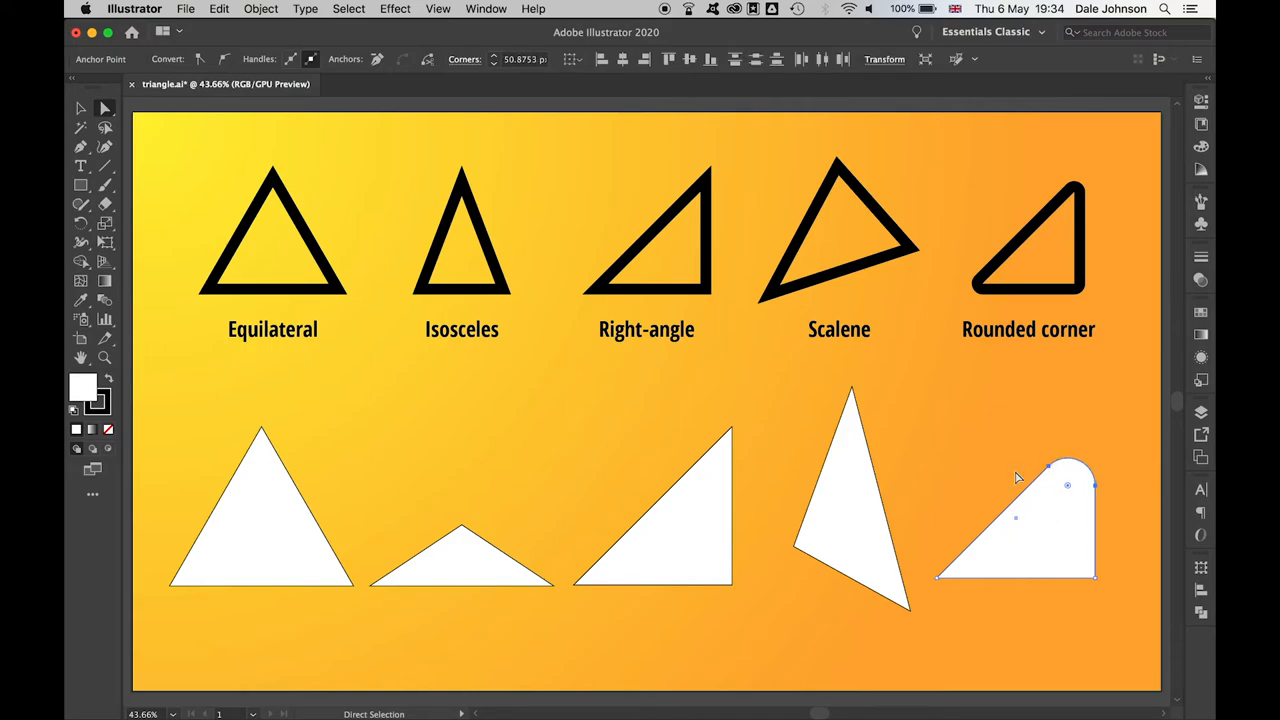
Step: Round all three corners of the first equilateral triangle
click(864, 540)
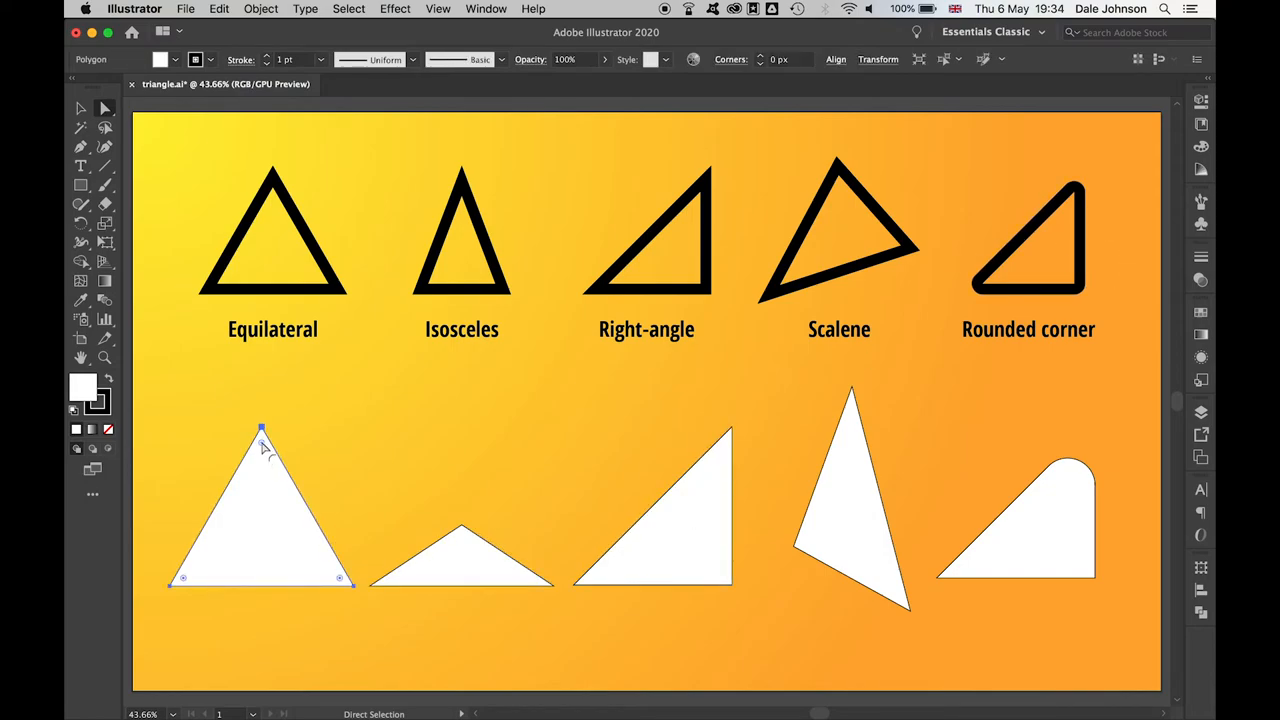
drag(262, 426, 262, 450)
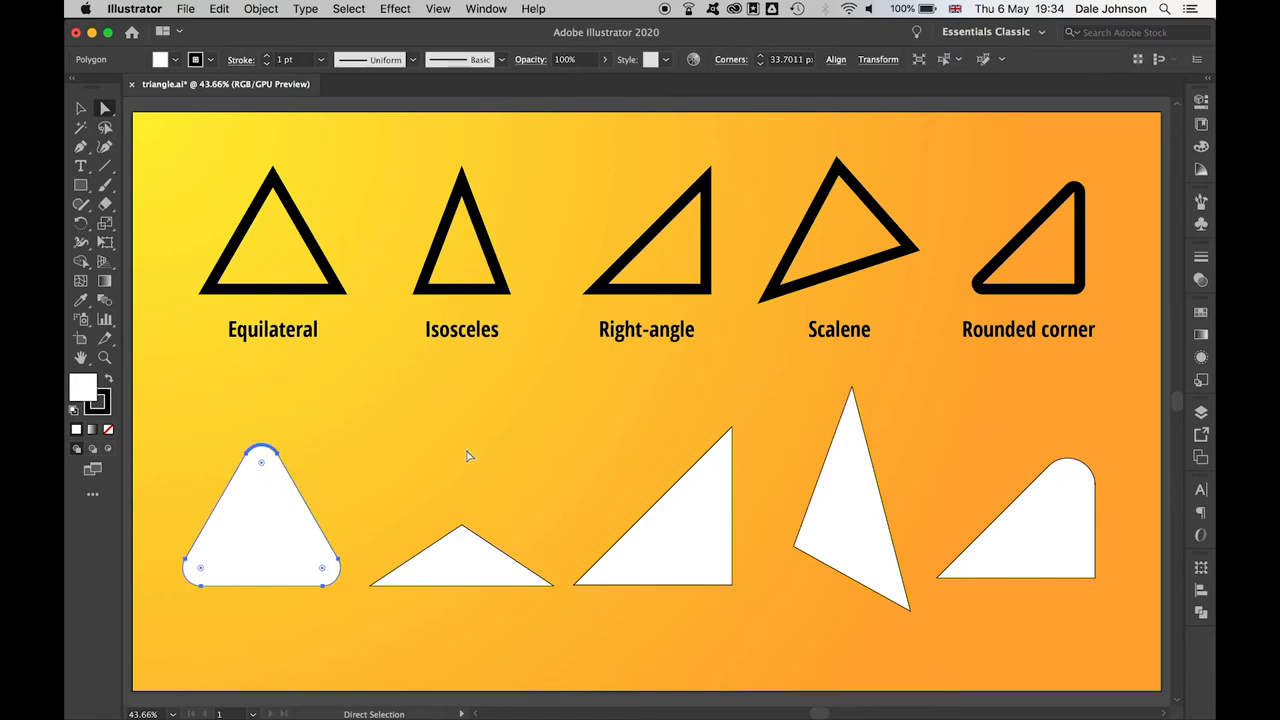